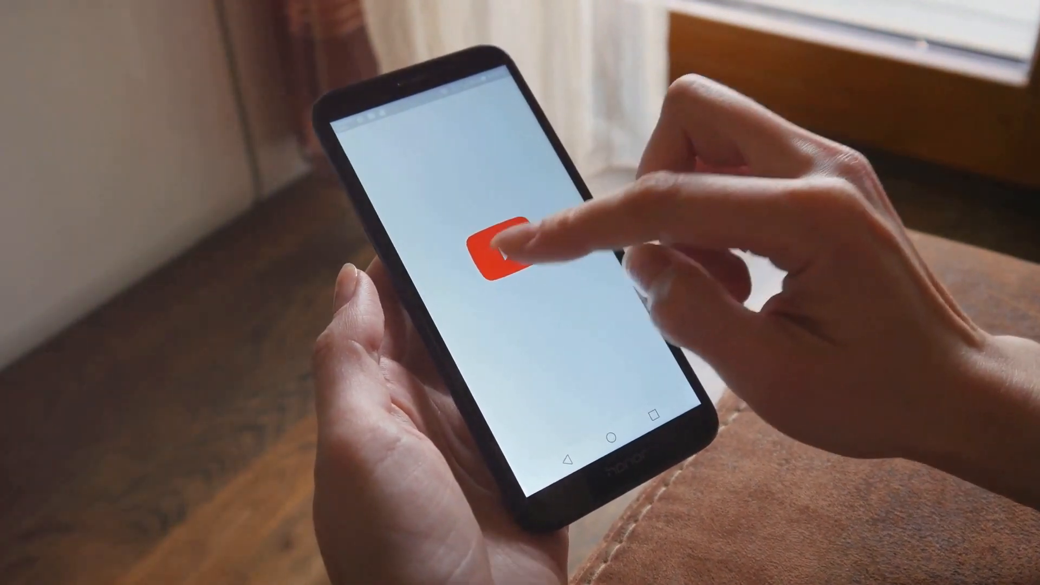
{"action": "left_click", "coordinate": [504, 252]}
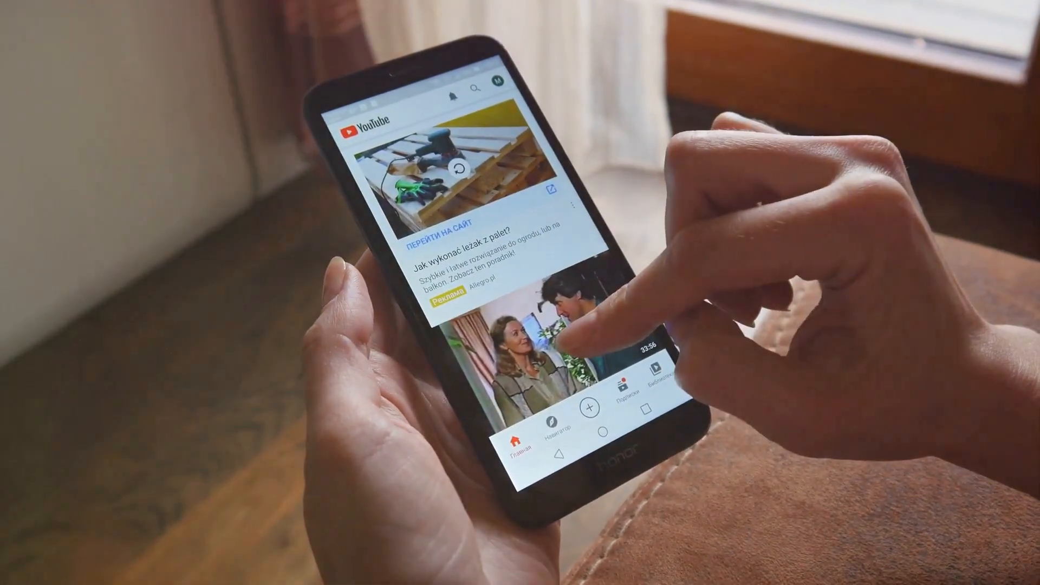
{"action": "type", "text": "you"}
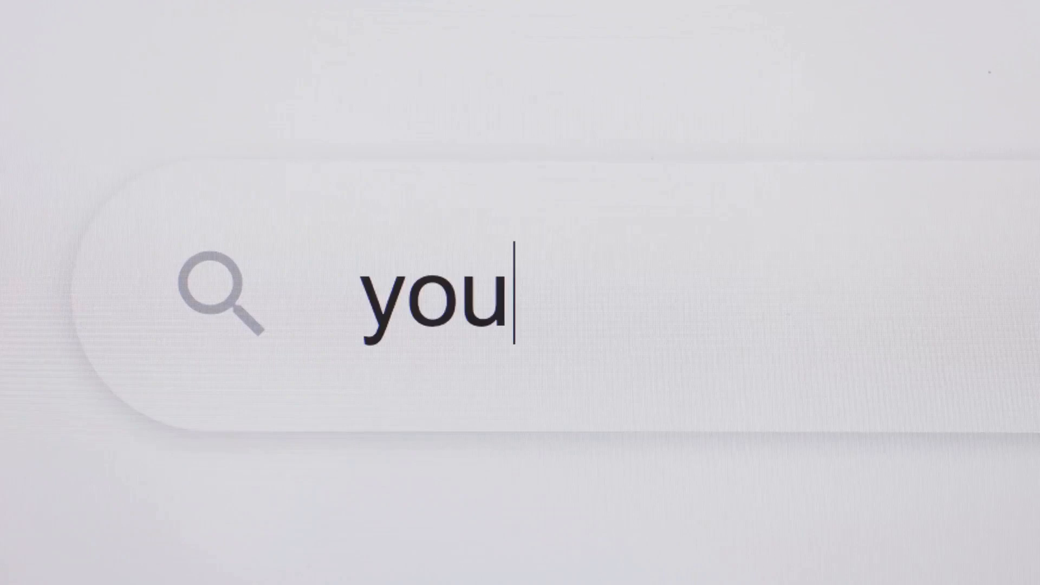
{"action": "type", "text": "tube"}
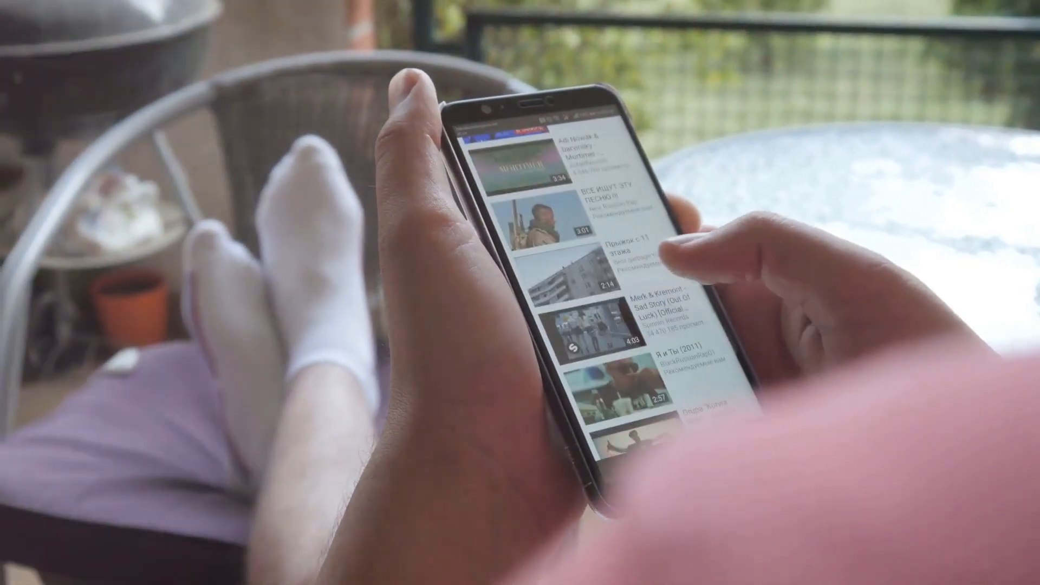
{"action": "scroll", "scroll_direction": "down", "scroll_amount": 3}
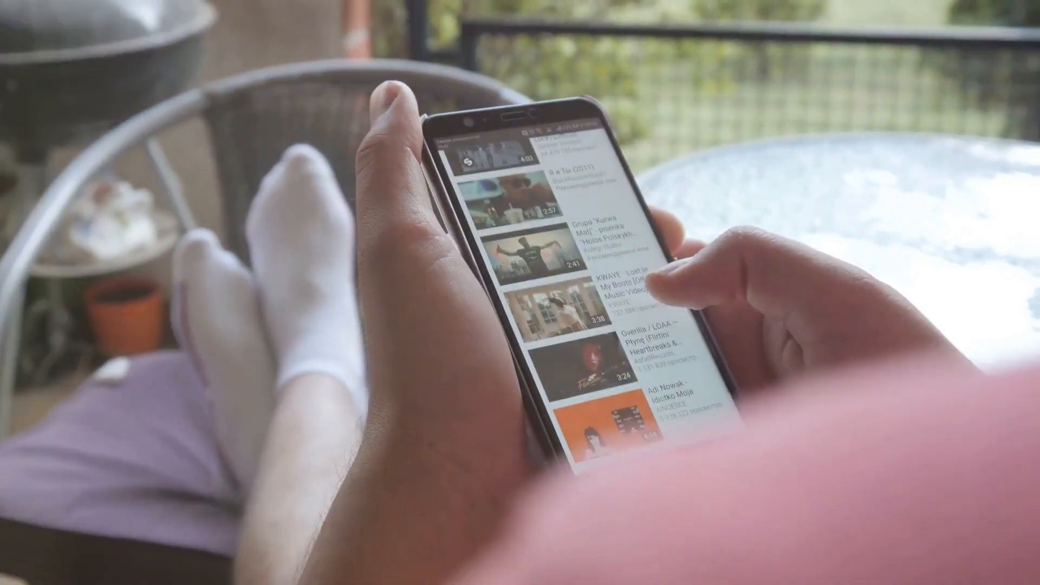
{"action": "scroll", "scroll_direction": "down", "scroll_amount": 3}
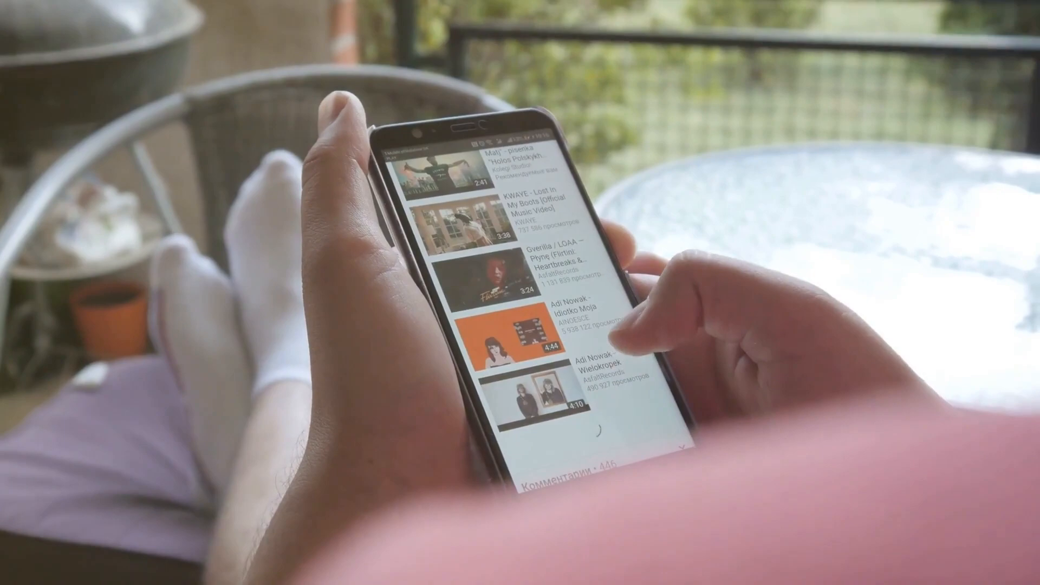
{"action": "scroll", "scroll_direction": "down", "scroll_amount": 3}
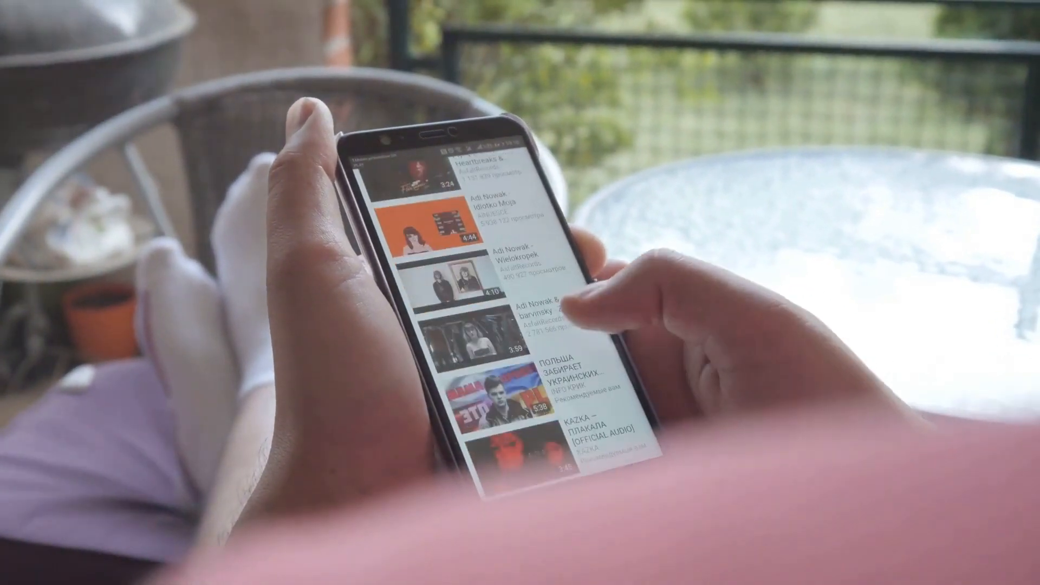